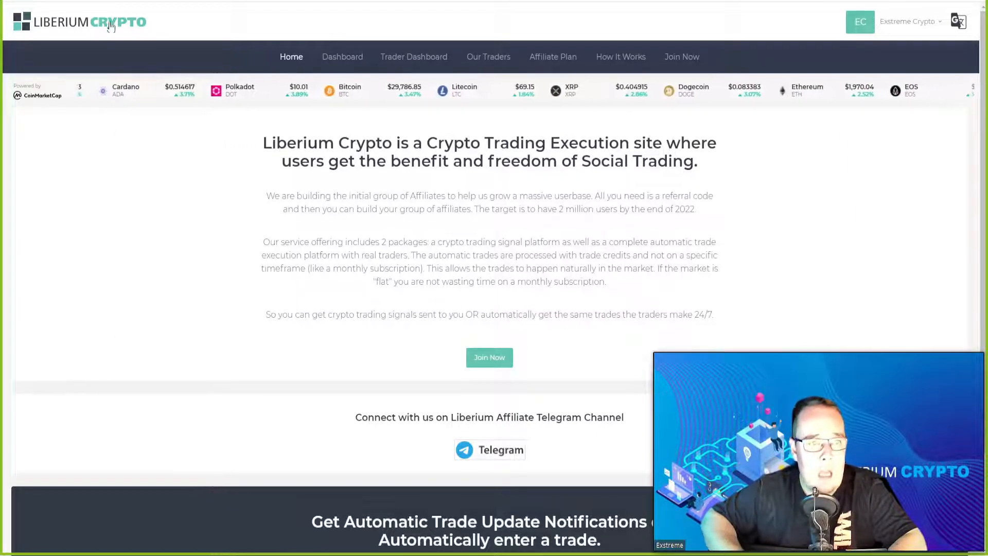
# View the How It Works page with its two package styles, pricing tiers and setup steps
pyautogui.click(620, 56)
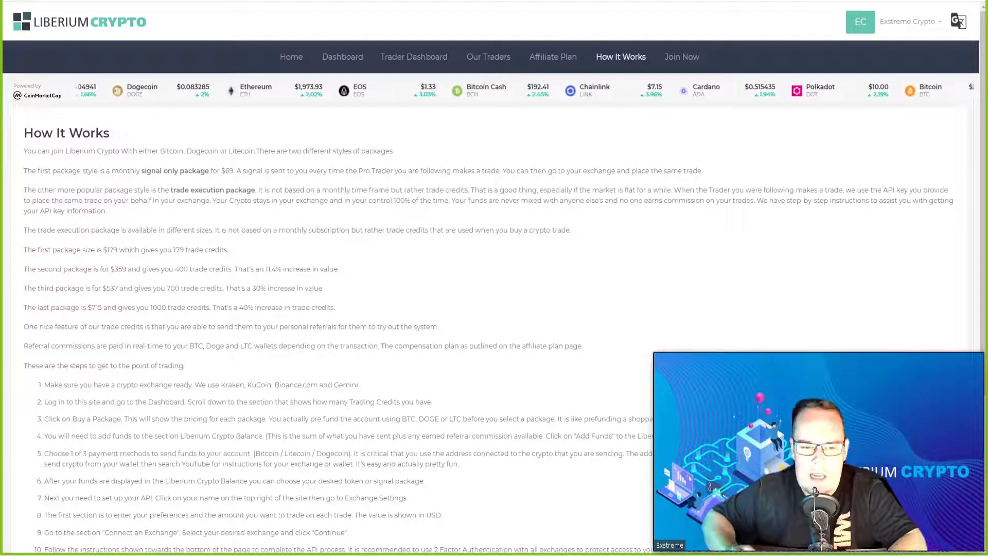
pyautogui.scroll(-3)
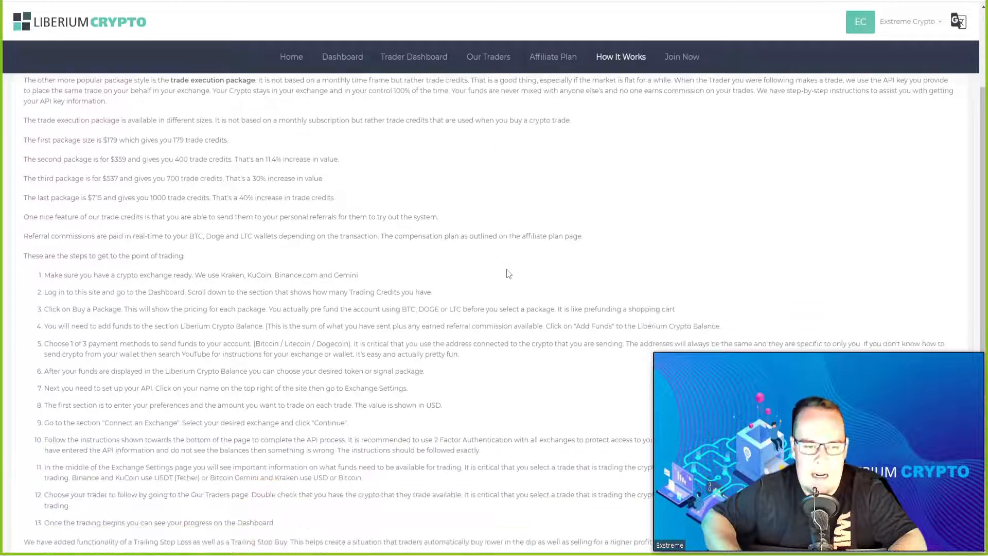
pyautogui.scroll(-3)
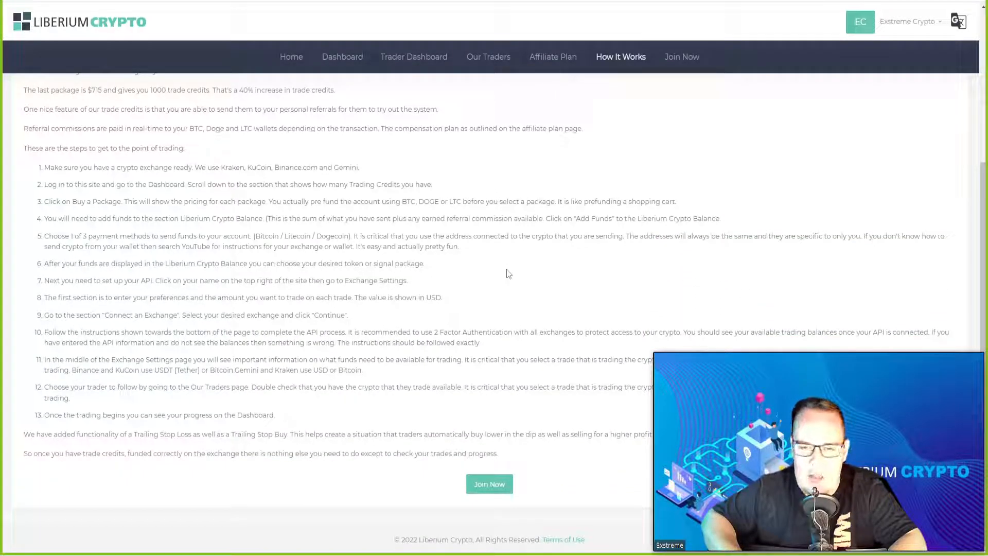
pyautogui.scroll(3)
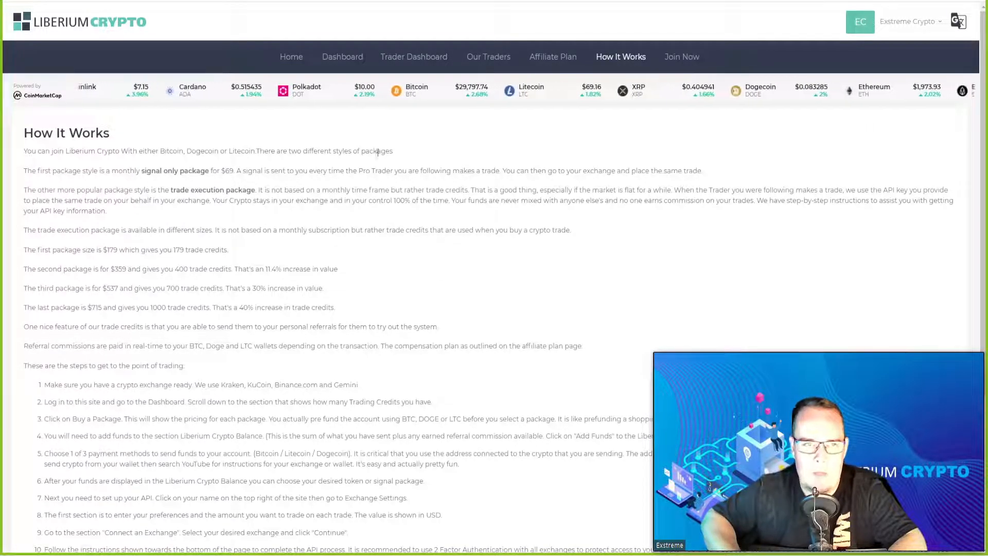
# Browse the Our Traders page through each pro trader's open trades, average profit and closed trades
pyautogui.click(488, 57)
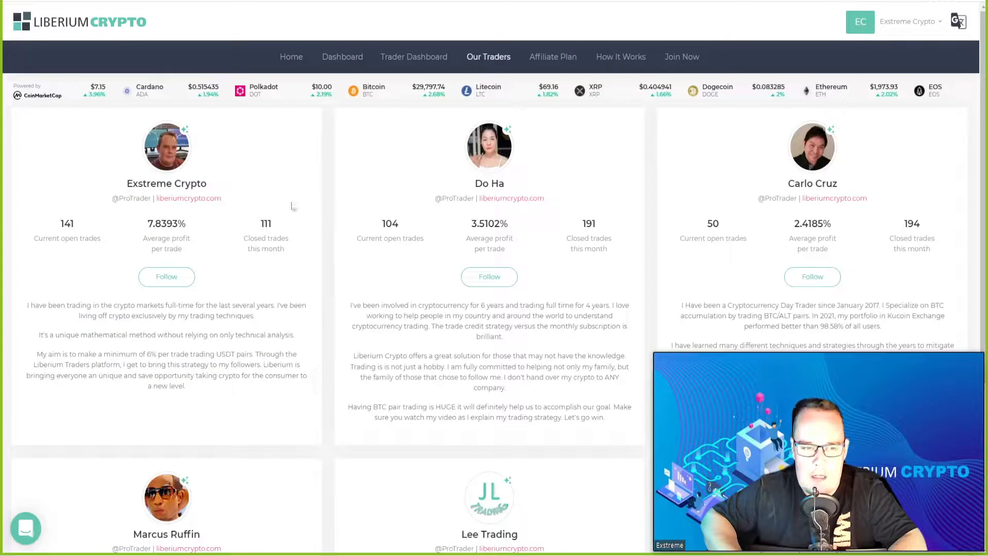
pyautogui.scroll(-3)
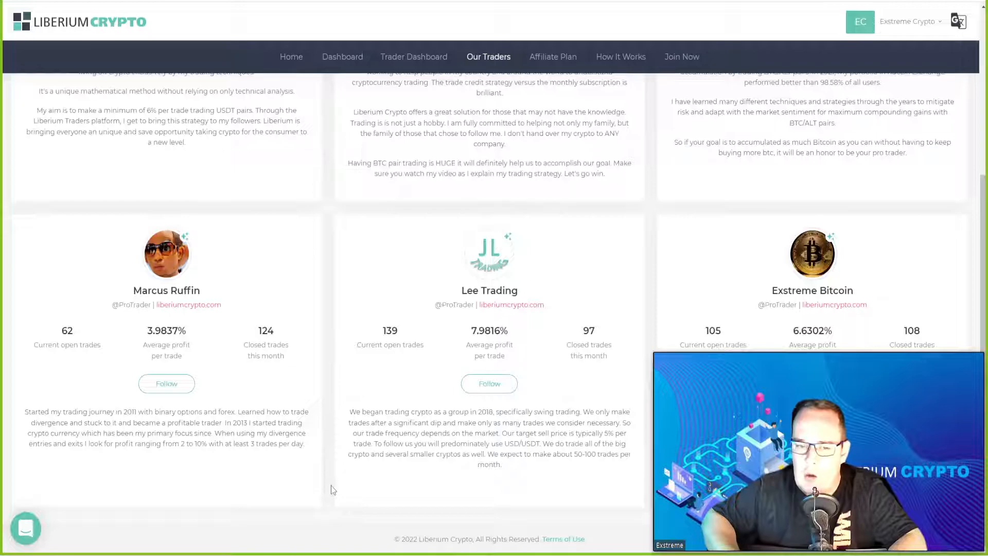
pyautogui.scroll(3)
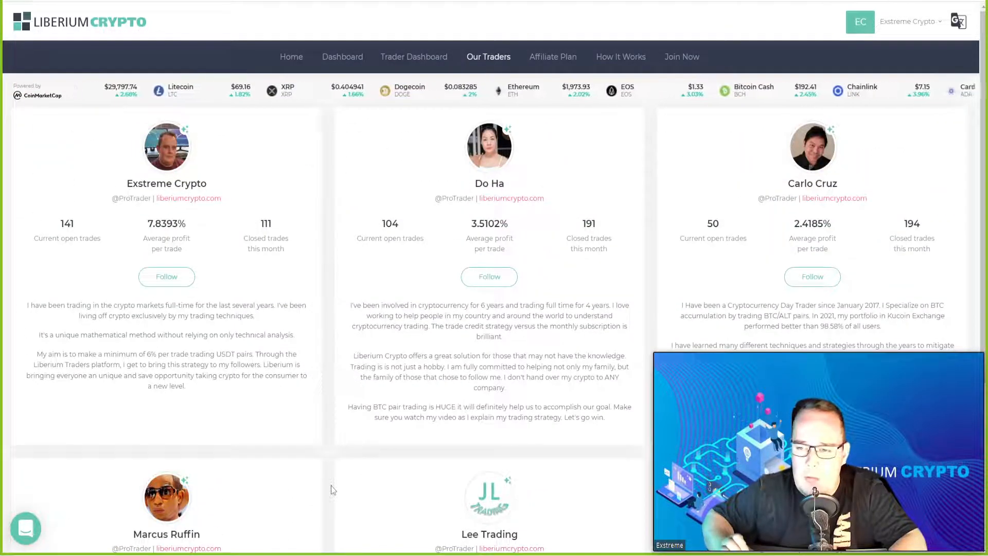
pyautogui.scroll(-3)
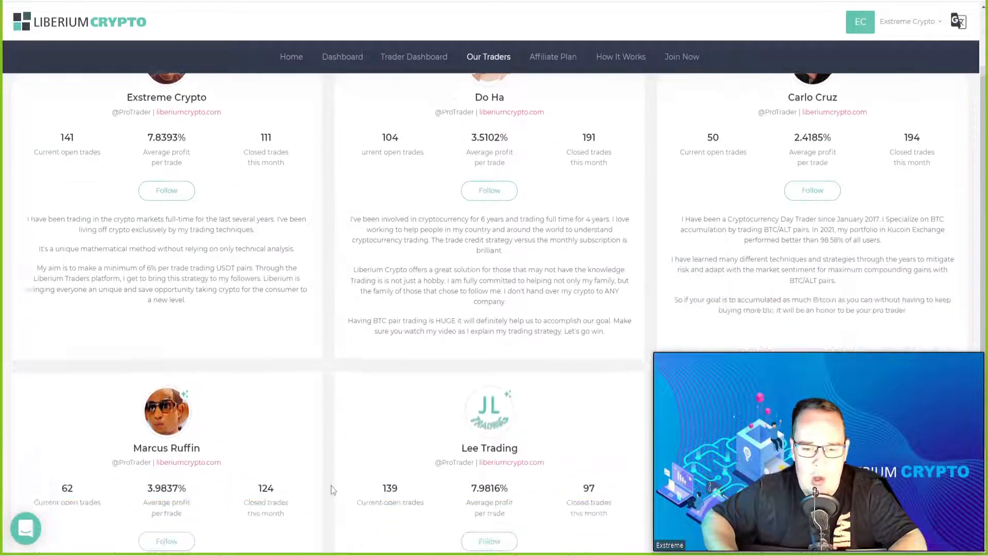
pyautogui.scroll(-3)
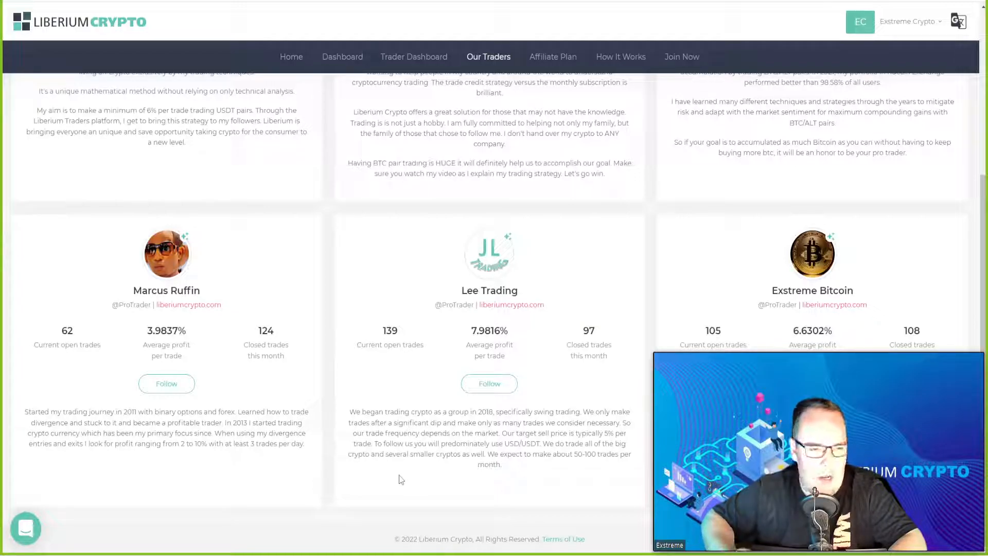
pyautogui.scroll(3)
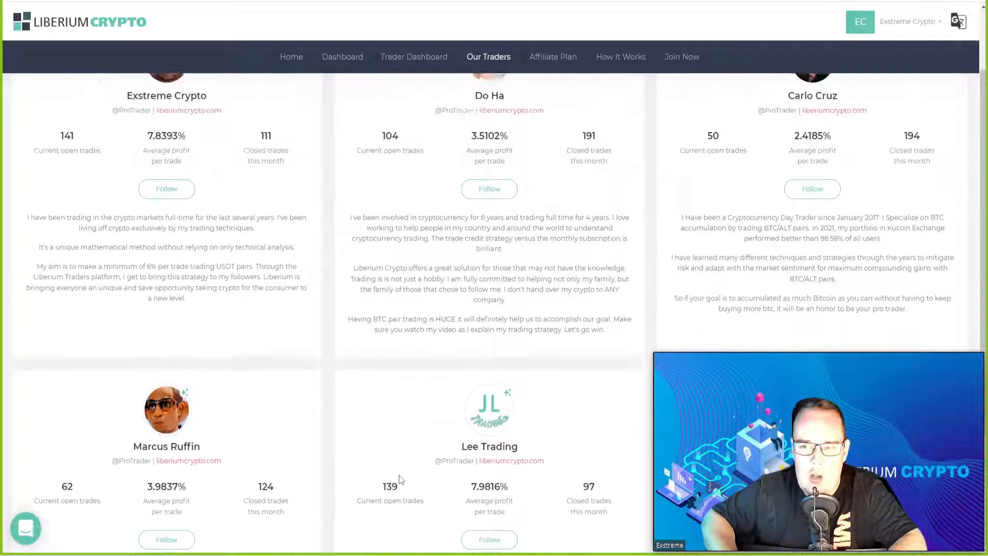
pyautogui.scroll(3)
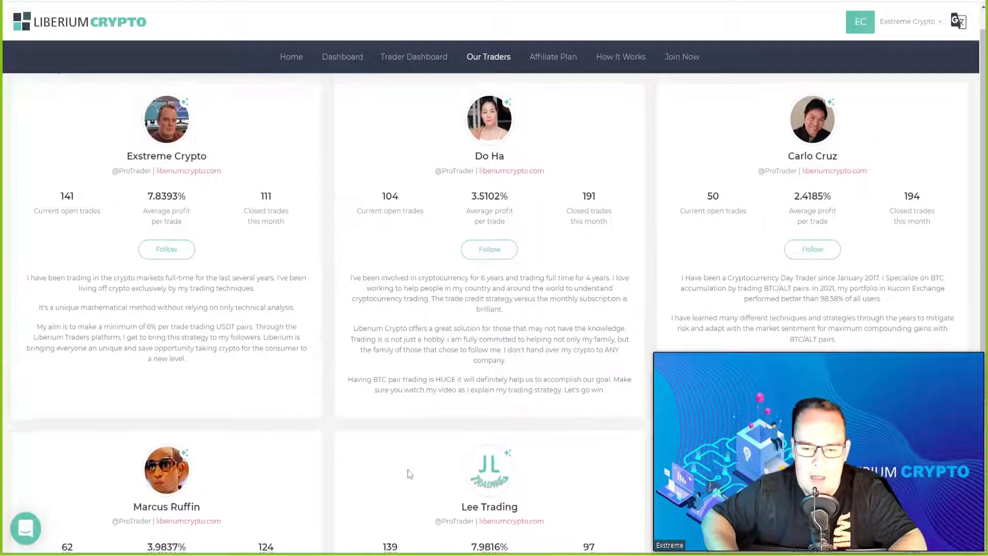
pyautogui.scroll(-3)
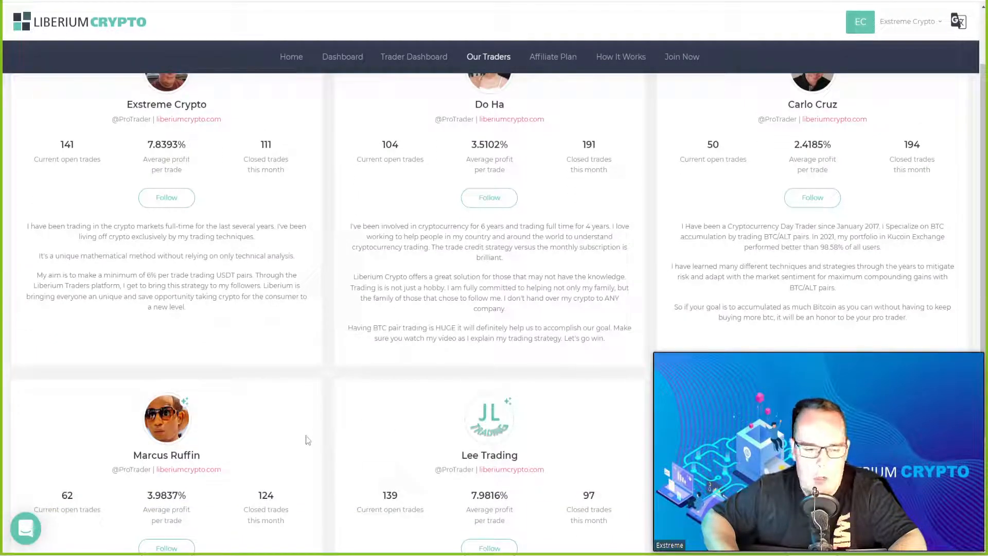
pyautogui.scroll(-3)
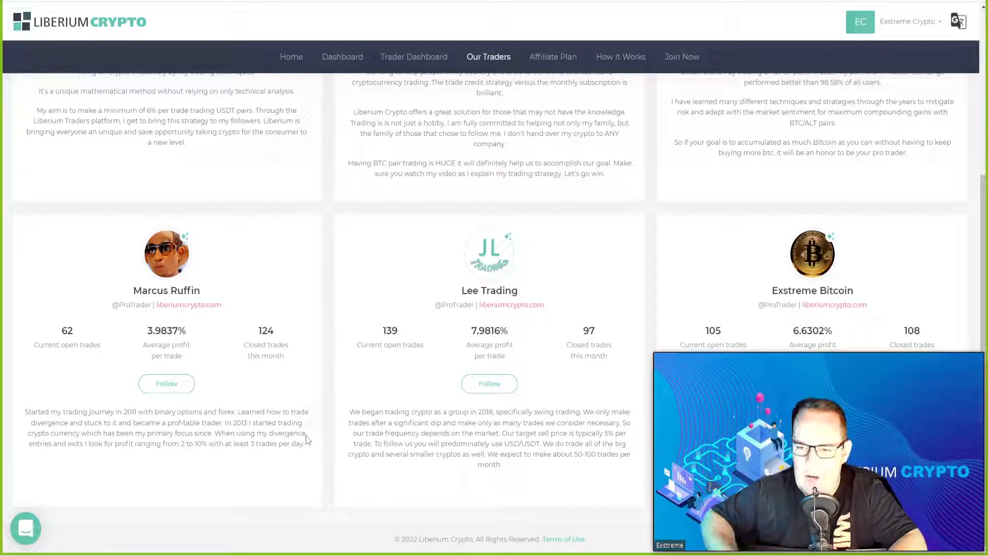
pyautogui.scroll(3)
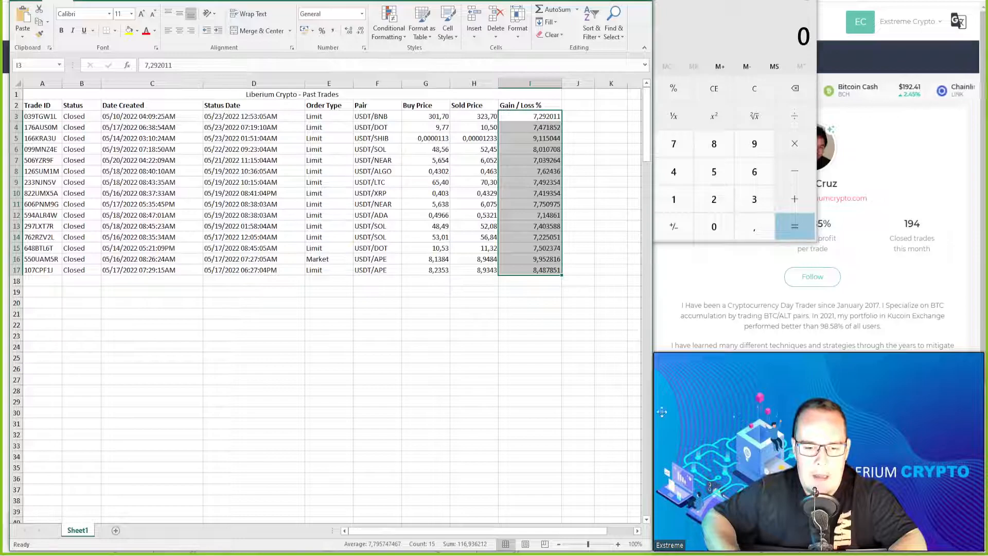
# Divide the 116,936212 total gain by 15 trades for an average of about 7,7957 per trade
pyautogui.click(754, 199)
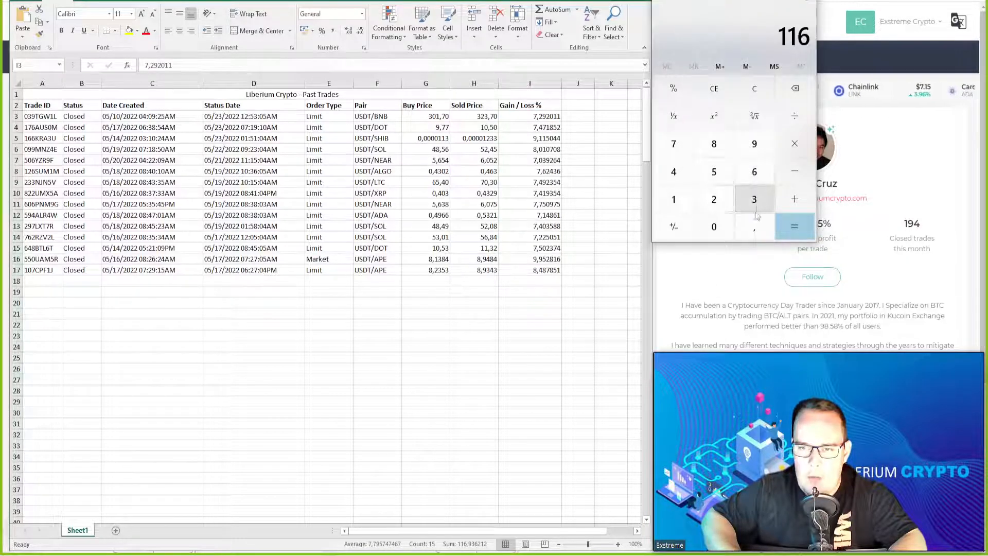
pyautogui.click(755, 226)
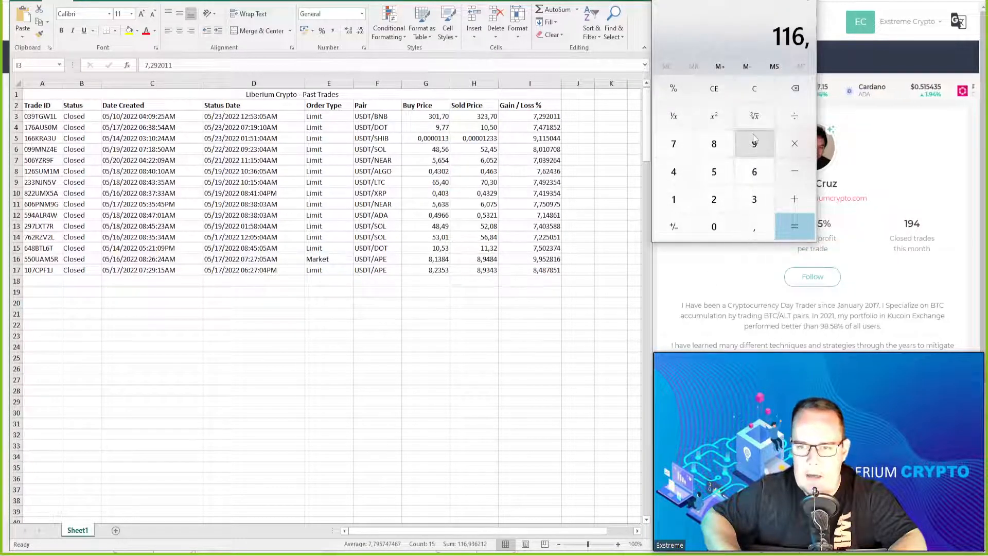
pyautogui.click(753, 199)
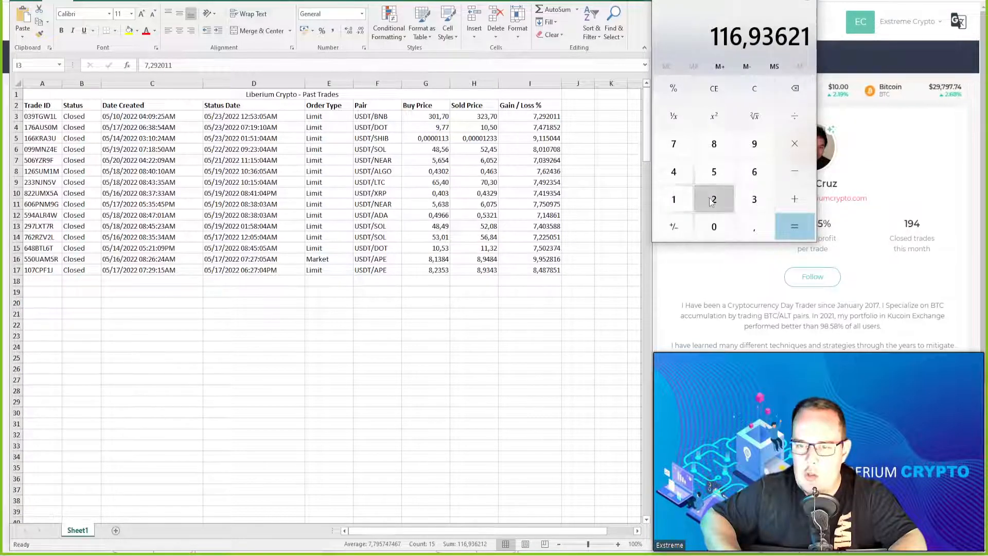
pyautogui.click(714, 199)
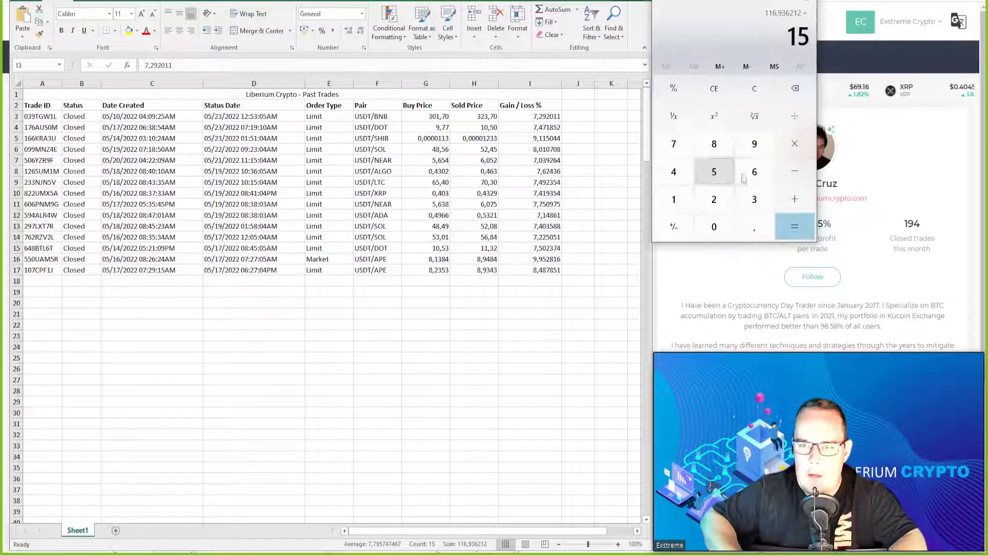
pyautogui.click(794, 226)
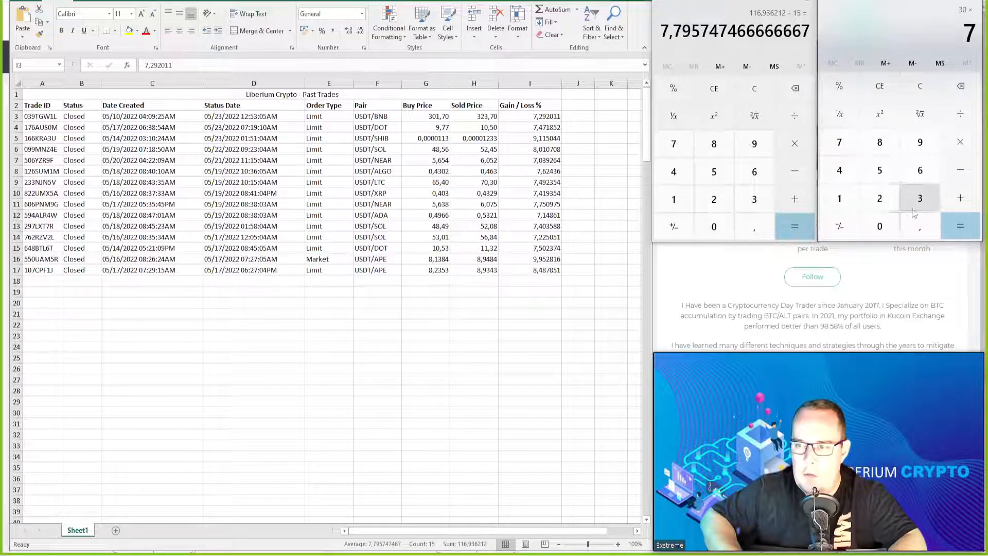
# Take 7,79% of a 50 dollar trade to get 3,89 dollars profit, then enter 100 for the next calculation
pyautogui.click(919, 226)
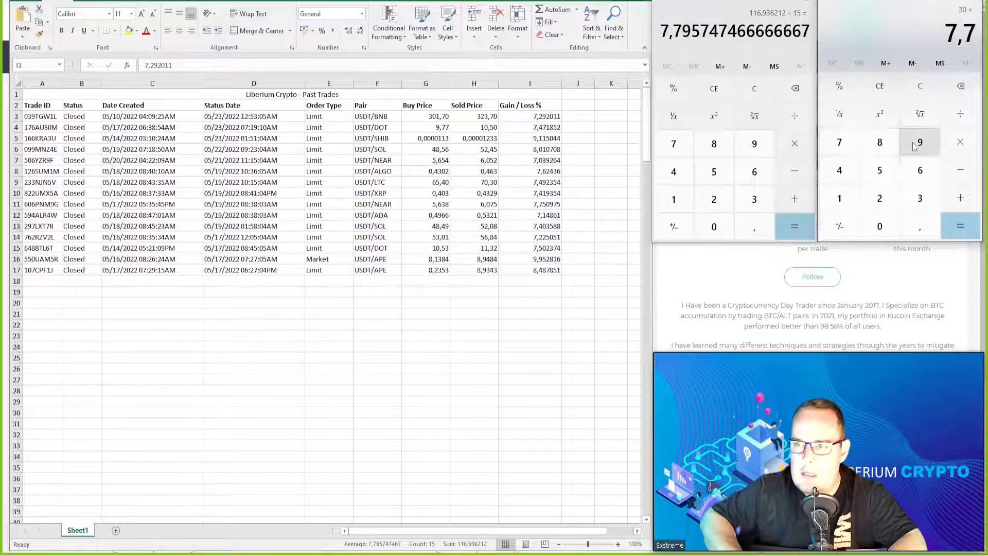
pyautogui.click(959, 225)
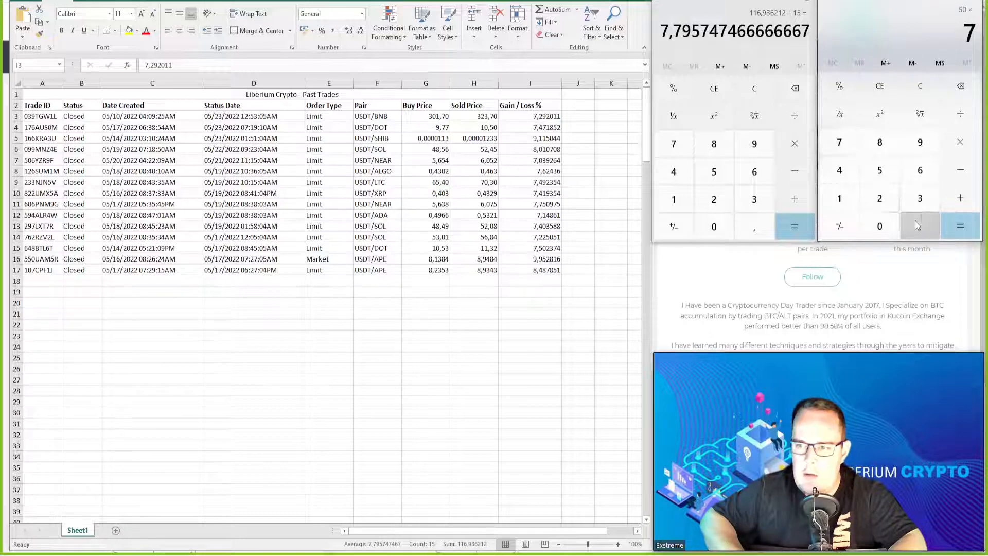
pyautogui.click(959, 226)
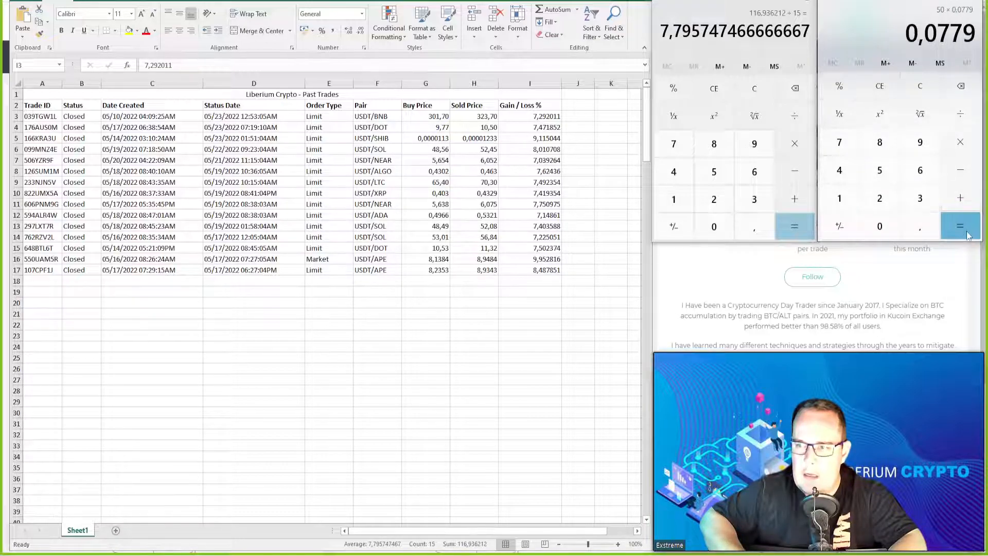
pyautogui.click(960, 225)
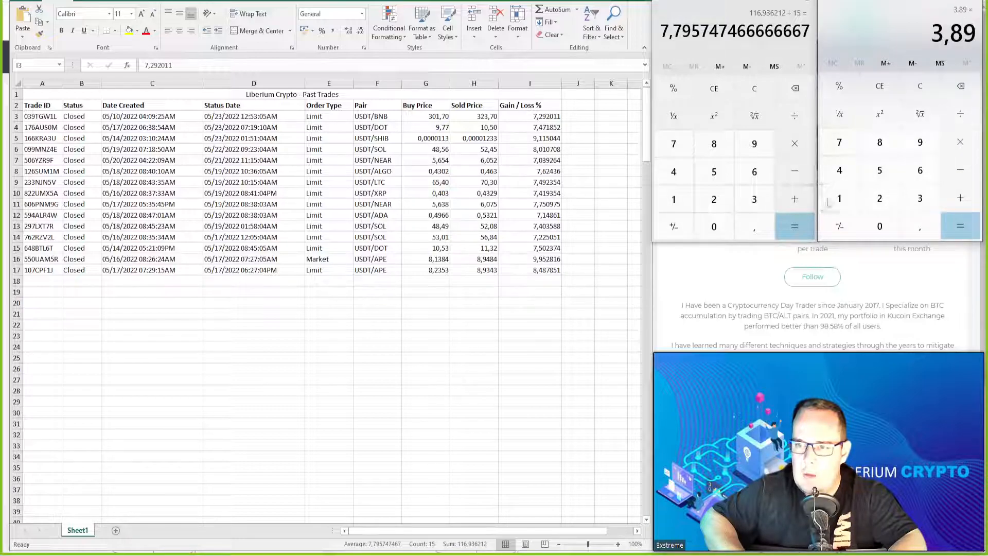
pyautogui.click(960, 225)
pyautogui.write('100')
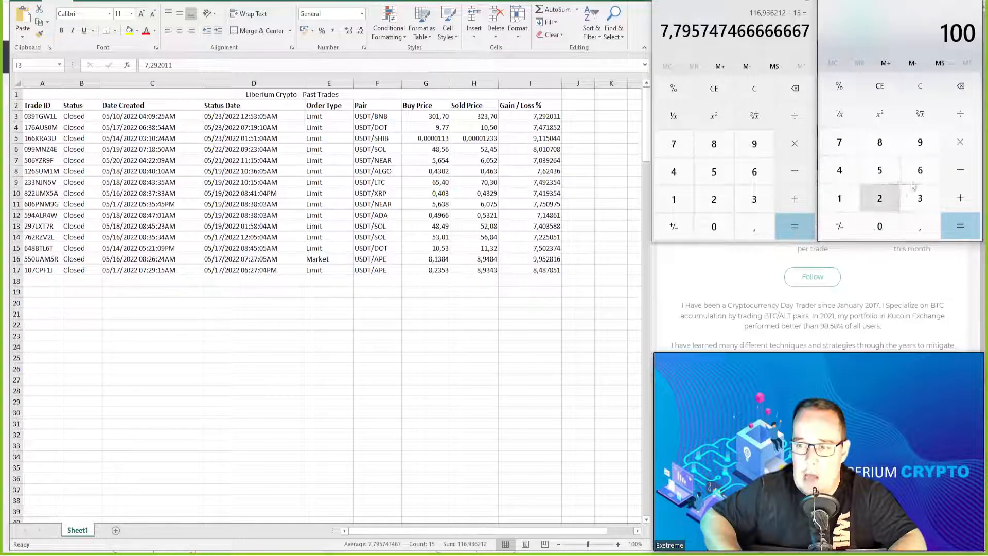
# Take 7,79% of 100 dollars to get 7,79 profit, then multiply it by the 15 trades
pyautogui.click(839, 142)
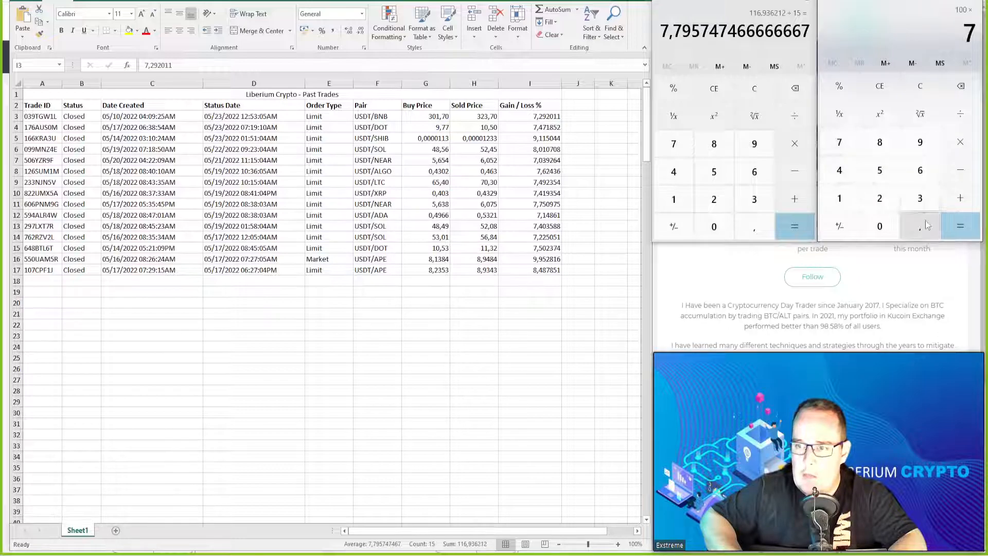
pyautogui.click(838, 86)
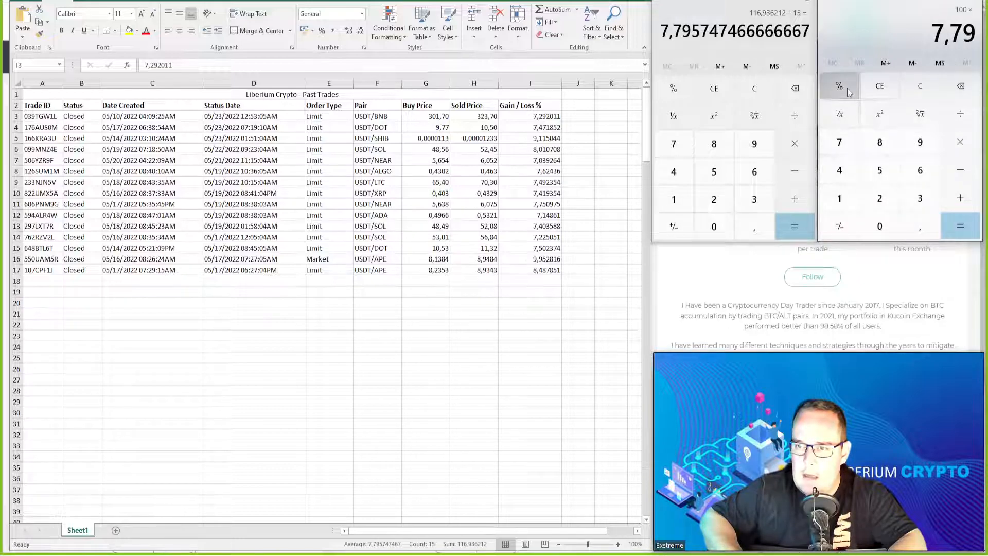
pyautogui.click(960, 226)
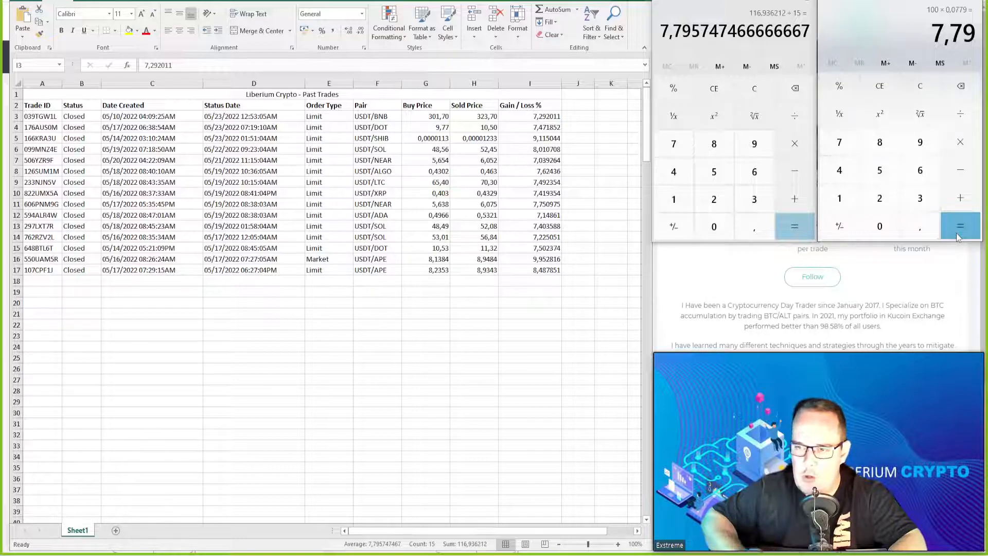
pyautogui.click(959, 225)
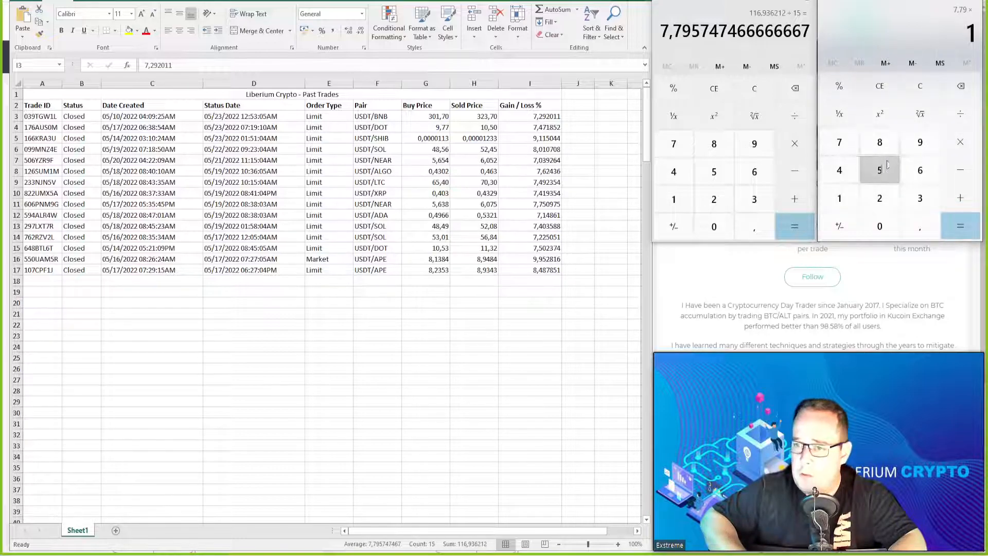
pyautogui.click(959, 226)
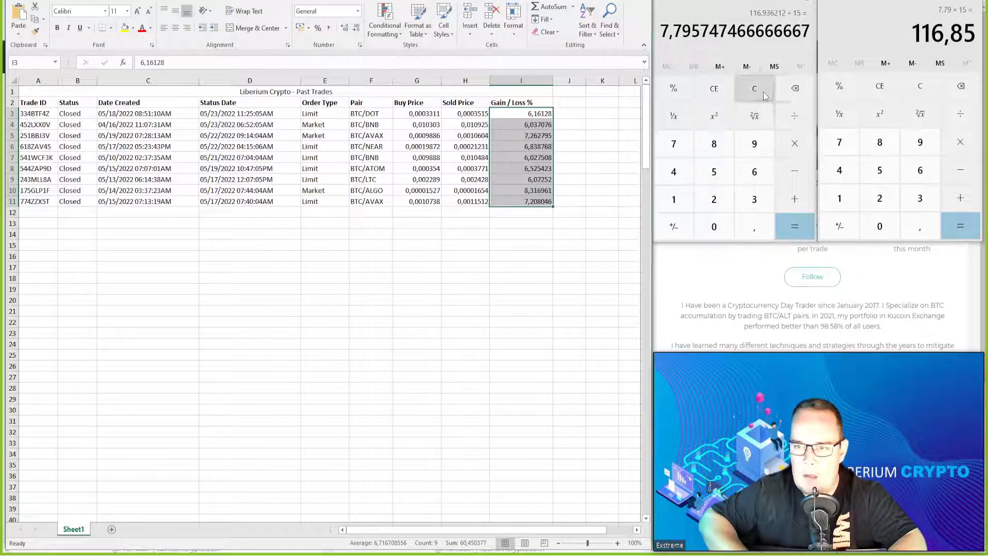
# Divide the 60,450377 BTC gains total by 9 trades for a 6,7167 average gain
pyautogui.click(755, 89)
pyautogui.write('60,')
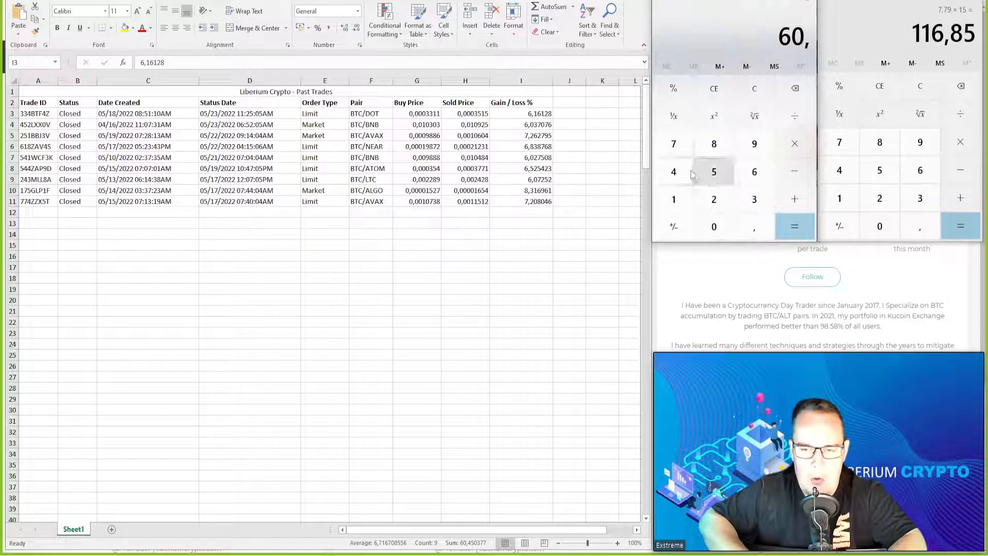
pyautogui.click(713, 226)
pyautogui.write('9')
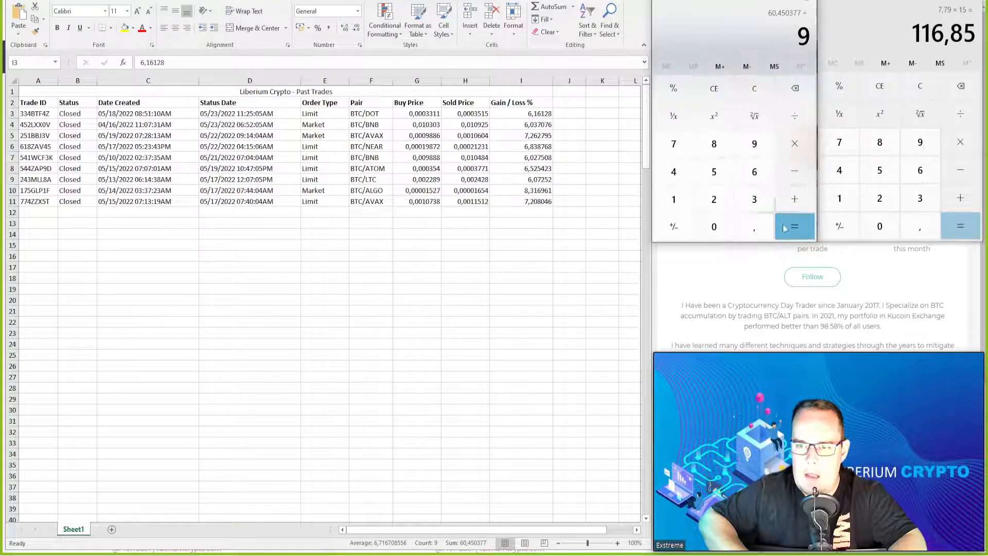
pyautogui.click(794, 226)
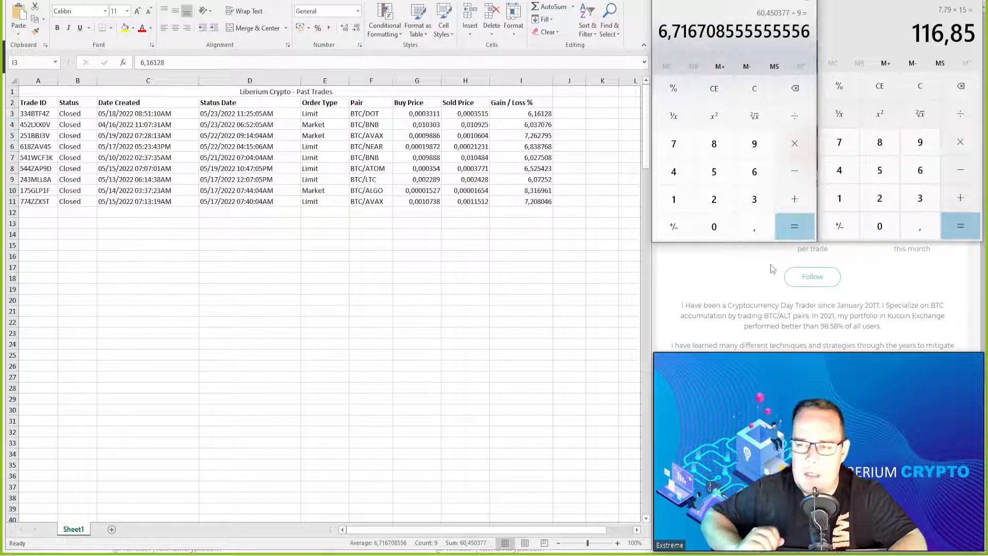
pyautogui.moveTo(919, 198)
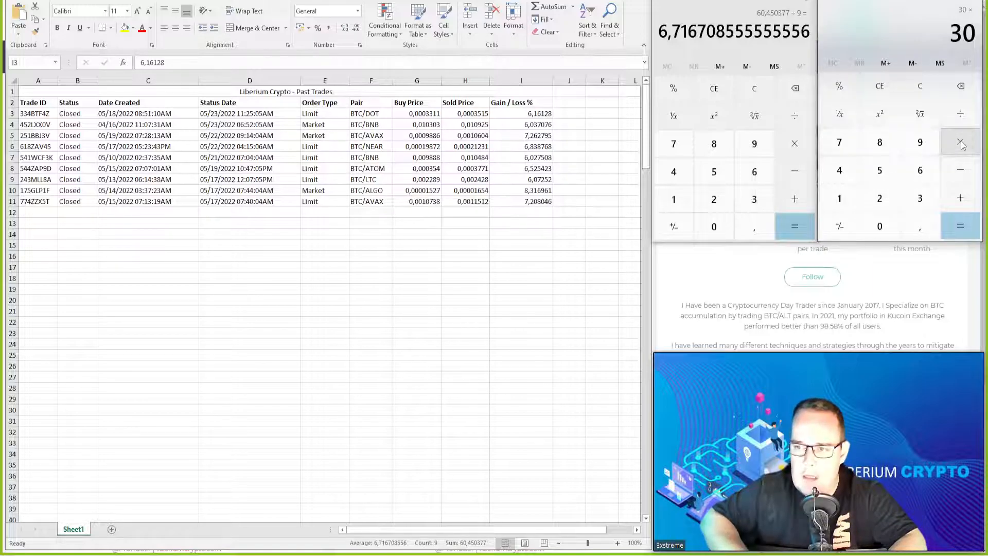
# Compute 30 × 0,0671 for the per-trade profit and total it over nine trades (18,117 and 30,195)
pyautogui.click(839, 142)
pyautogui.write('0,0671')
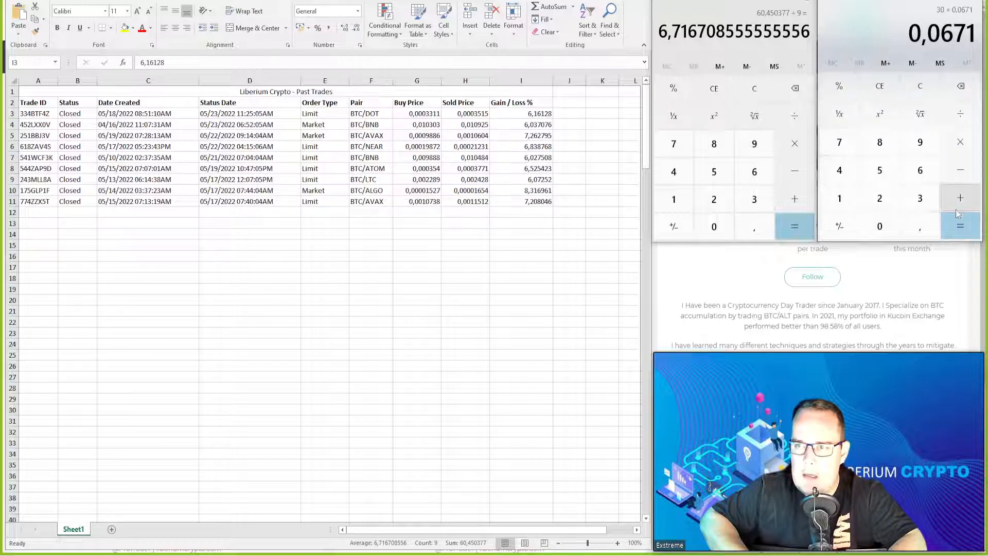
pyautogui.click(959, 225)
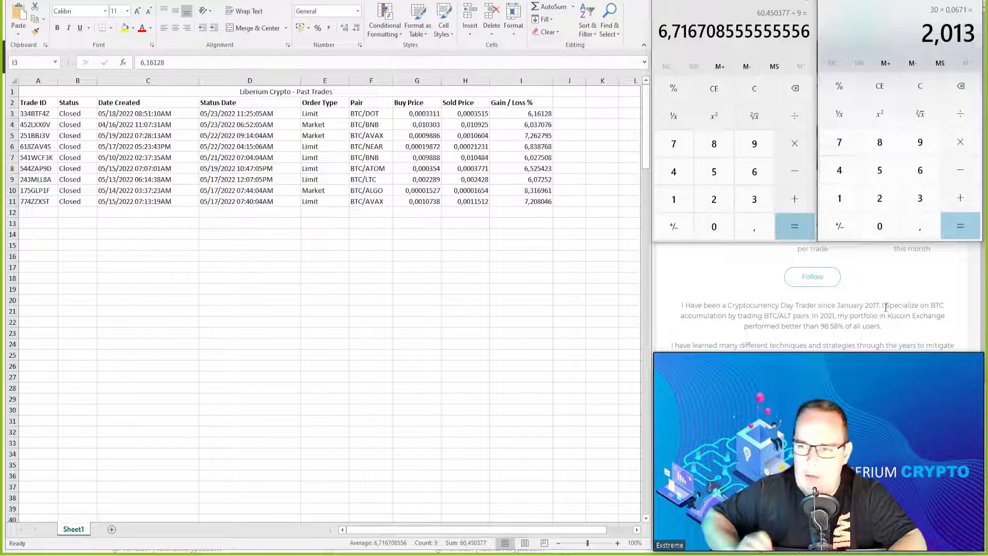
pyautogui.click(919, 142)
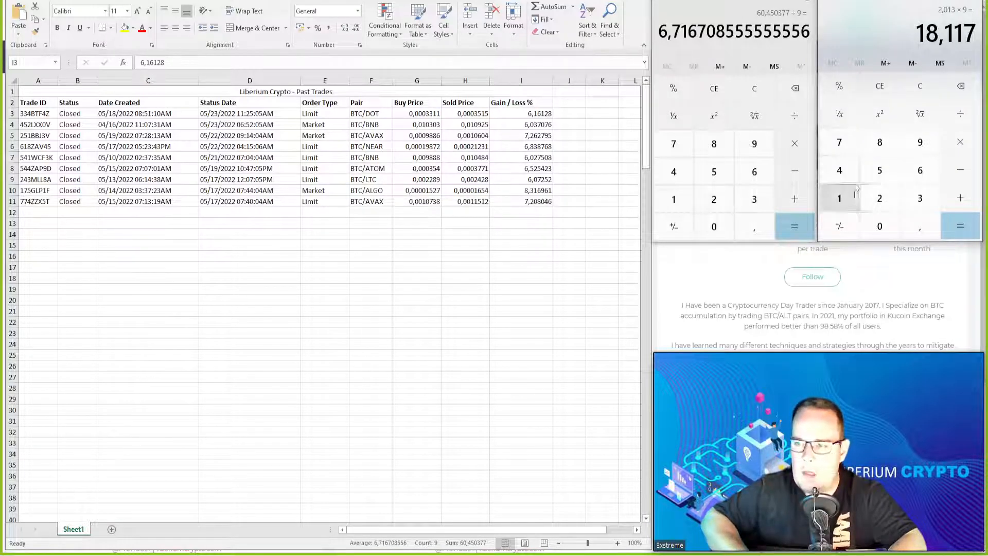
pyautogui.click(959, 143)
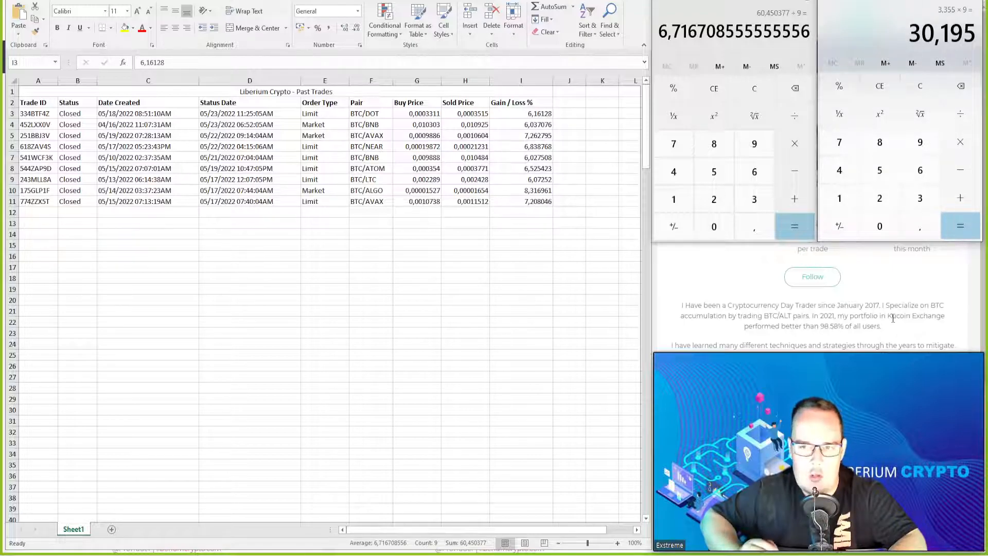
pyautogui.moveTo(839, 198)
pyautogui.write('100')
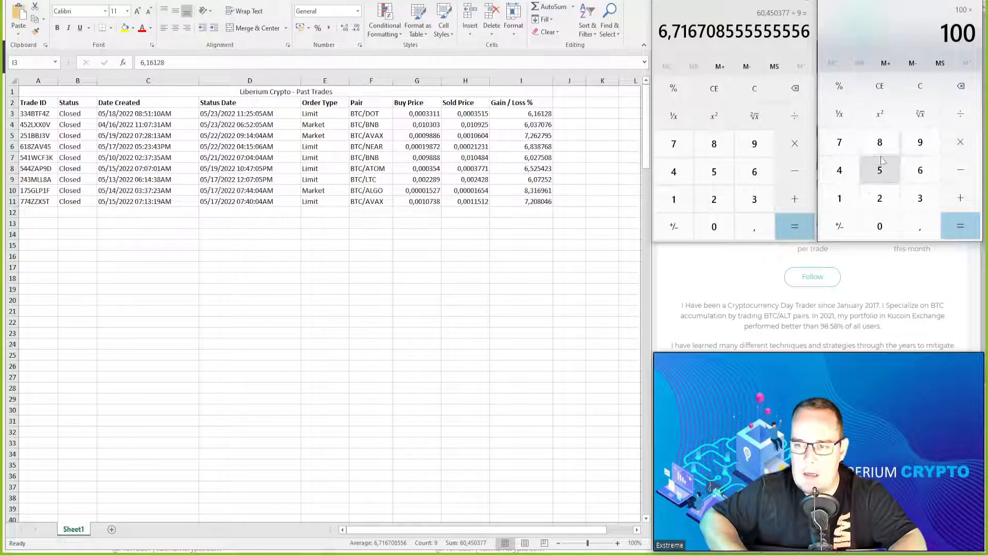
# Compute 100 × 0,0671 = 6,71 and 30 × 0,0671 × 9 = 18,117 over nine trades
pyautogui.click(839, 142)
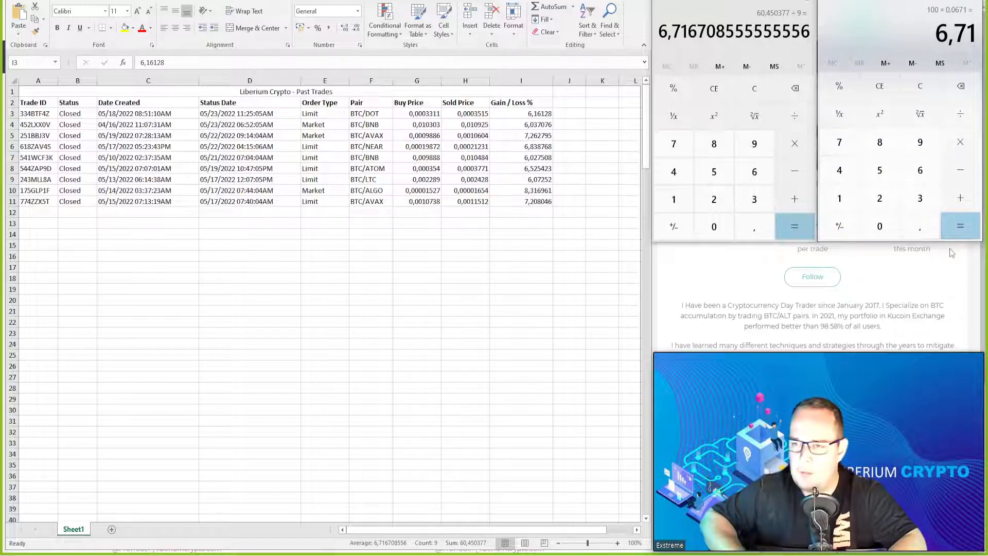
pyautogui.click(959, 225)
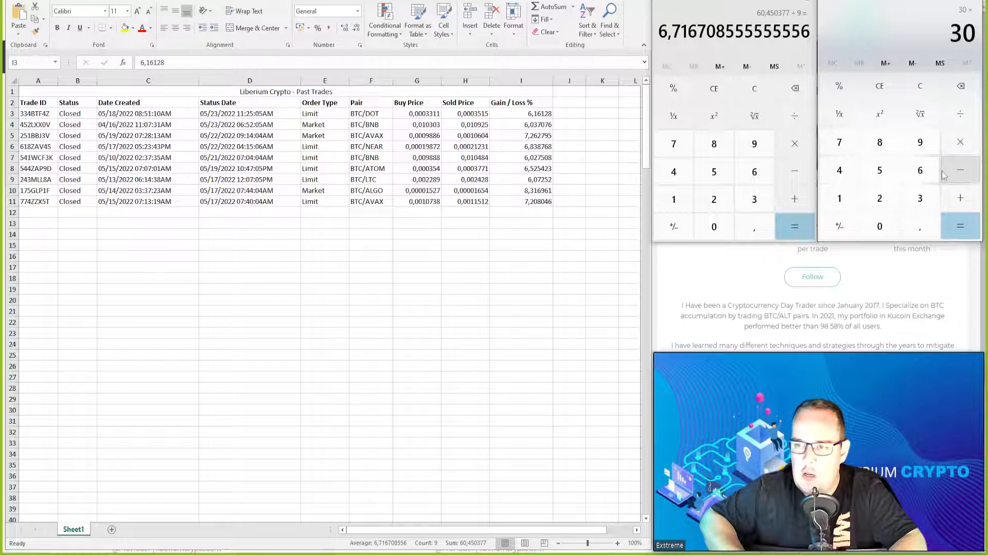
pyautogui.click(838, 199)
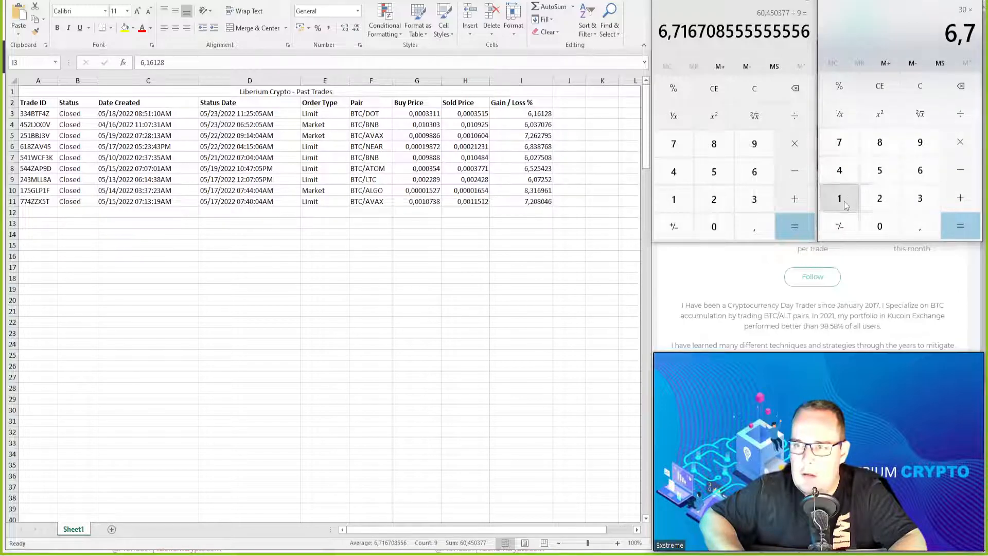
pyautogui.click(959, 225)
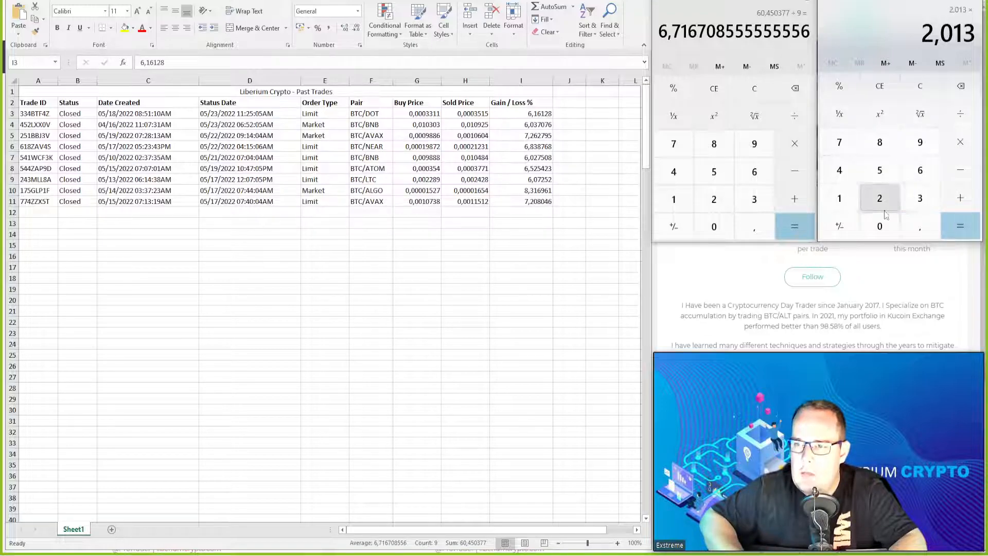
pyautogui.click(960, 226)
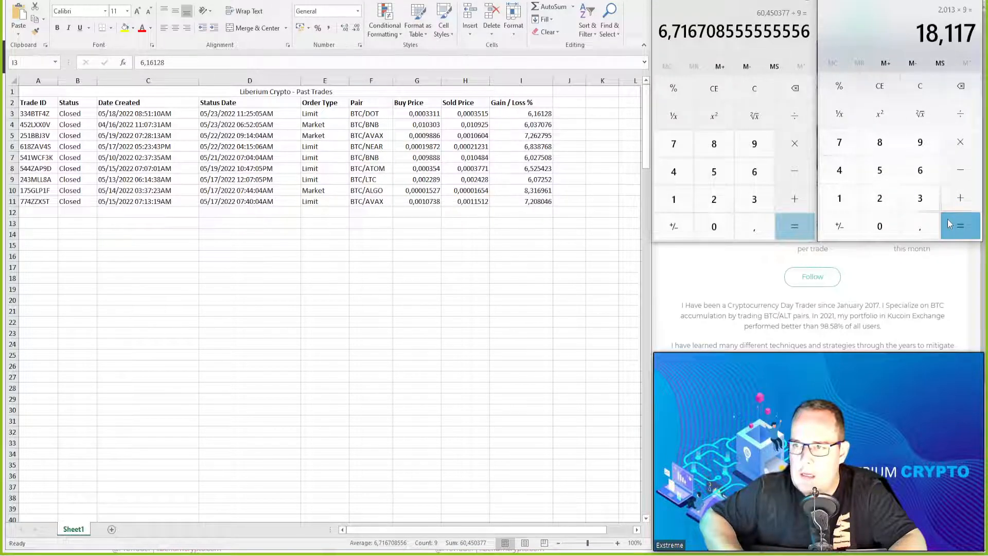
pyautogui.moveTo(673, 199)
pyautogui.write('100')
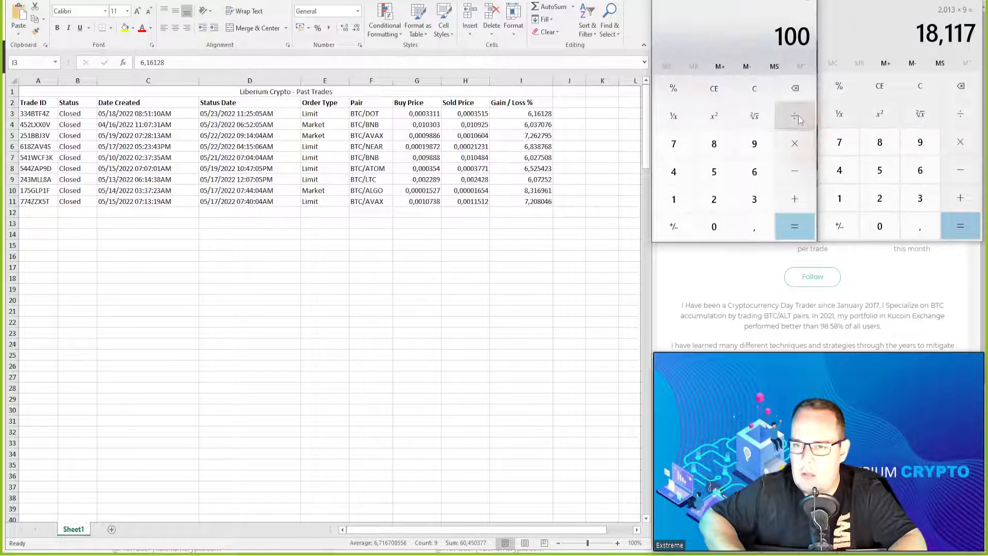
# Divide 100 by 30 to get 0,0333 and clear the calculator for the USDT pair
pyautogui.click(715, 226)
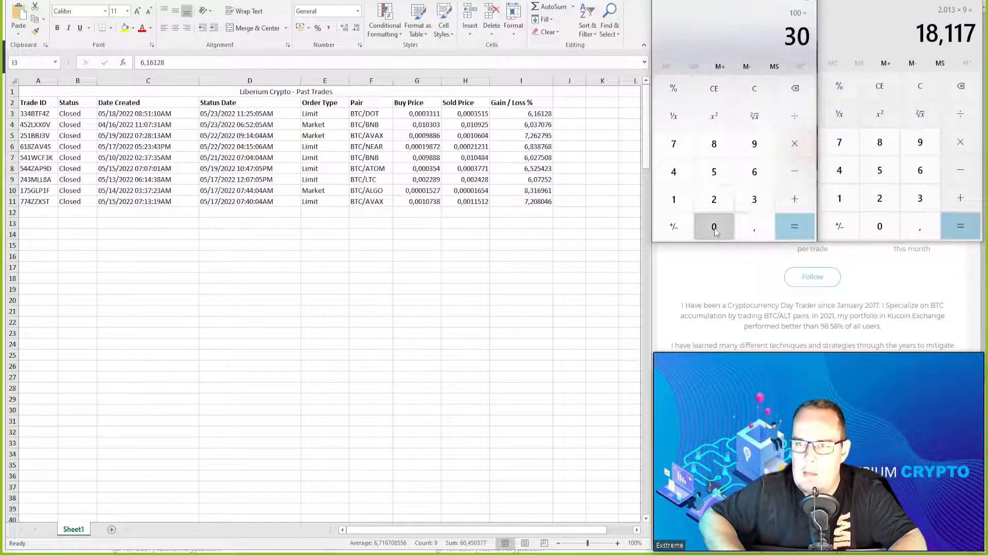
pyautogui.click(673, 115)
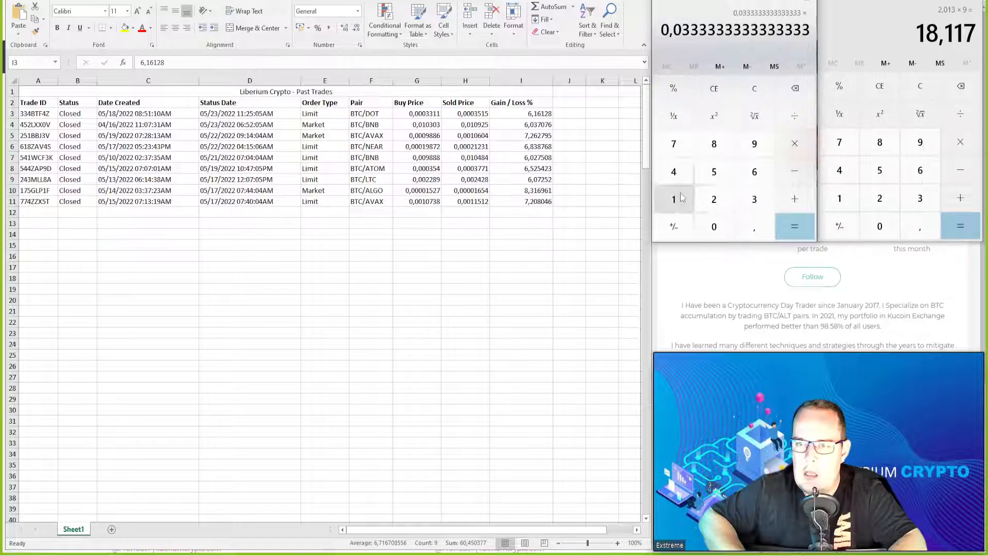
pyautogui.click(673, 199)
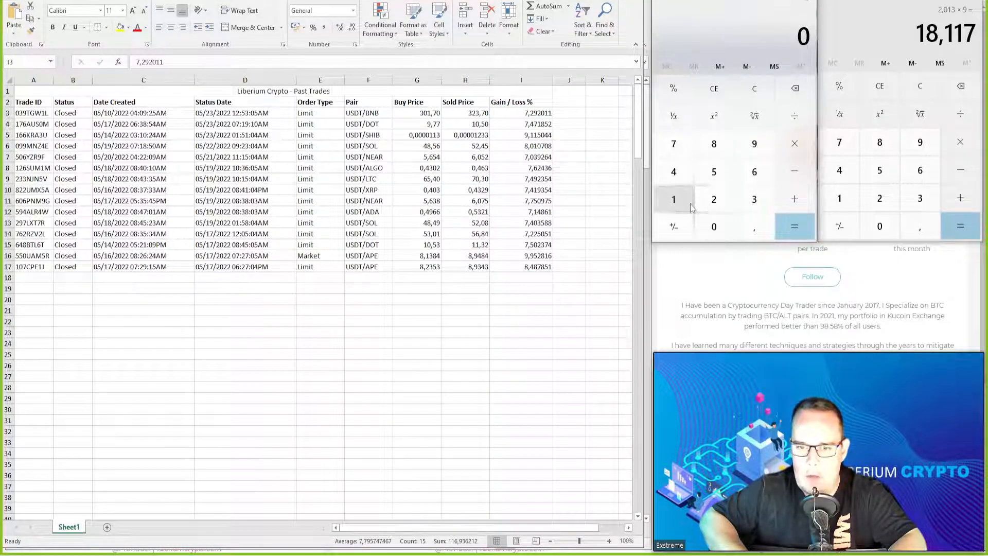
# Divide 116,93 by 15 for a 7,7953 USDT average, then total 30 × 0,0779 over fifteen trades as 35,055
pyautogui.click(754, 227)
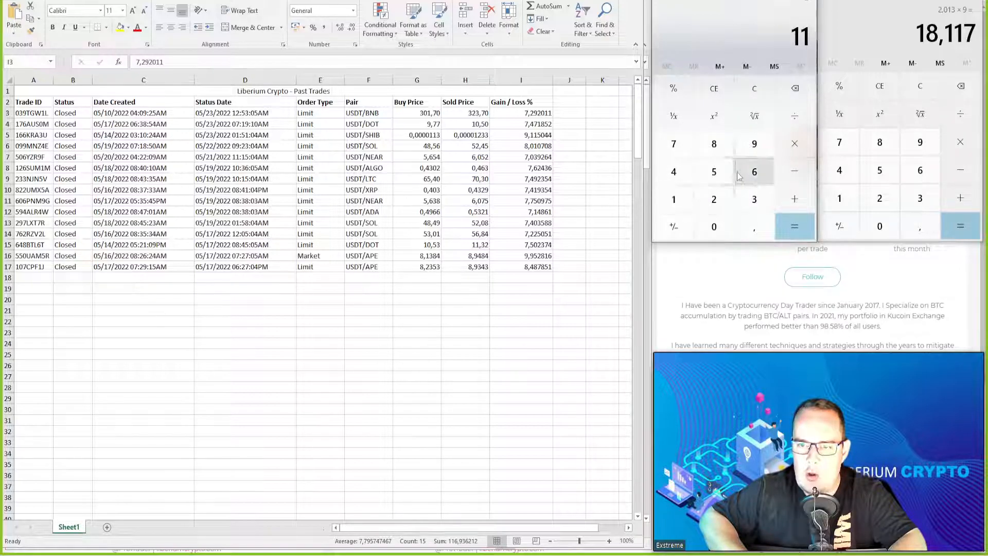
pyautogui.click(754, 172)
pyautogui.write('15')
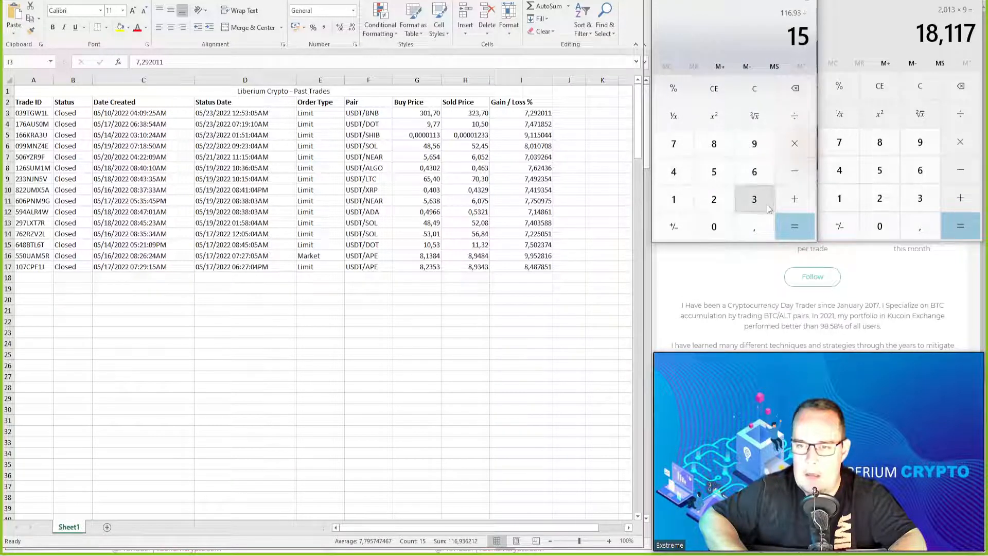
pyautogui.click(794, 225)
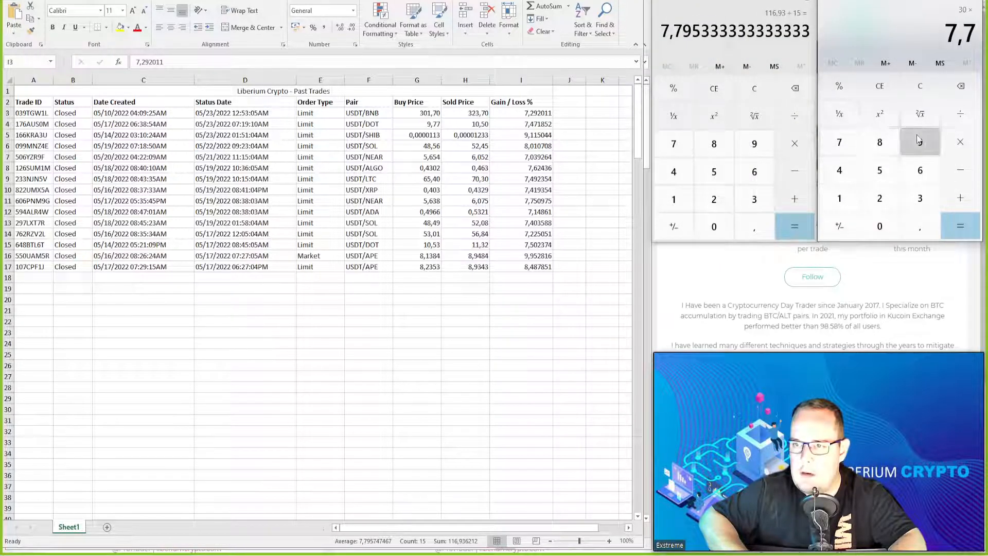
pyautogui.click(960, 226)
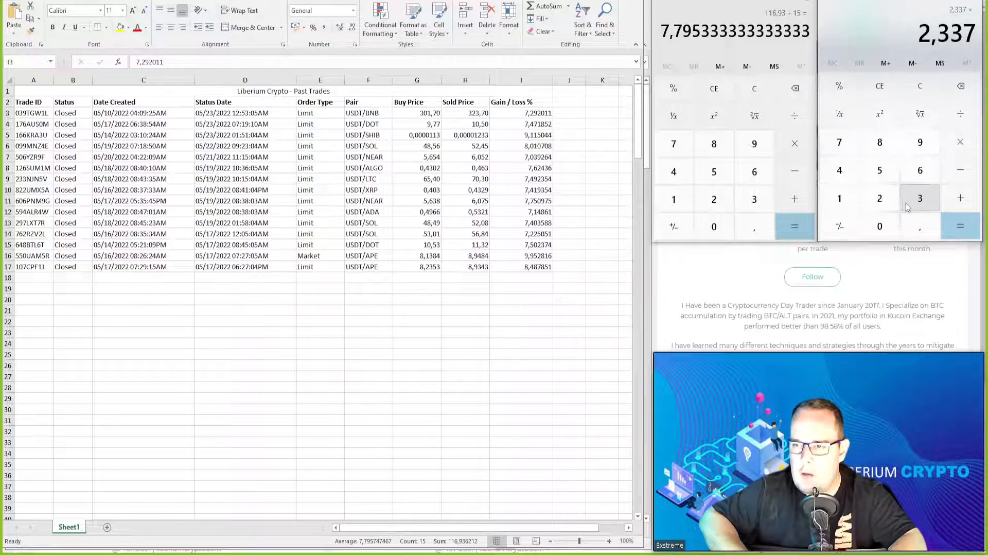
pyautogui.click(959, 226)
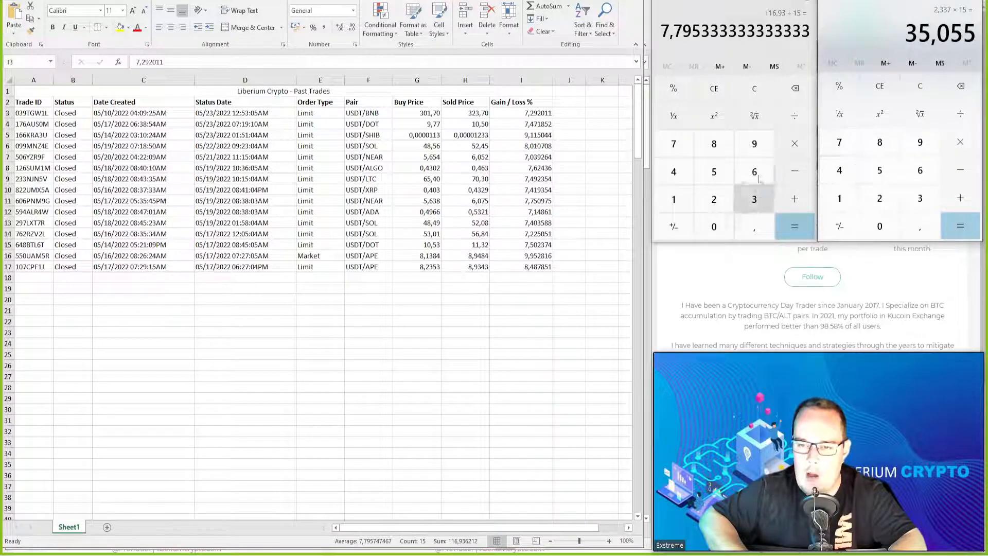
# Compute 100 ÷ 30 × 35,055 to get the 1,1685 account percentage
pyautogui.click(714, 227)
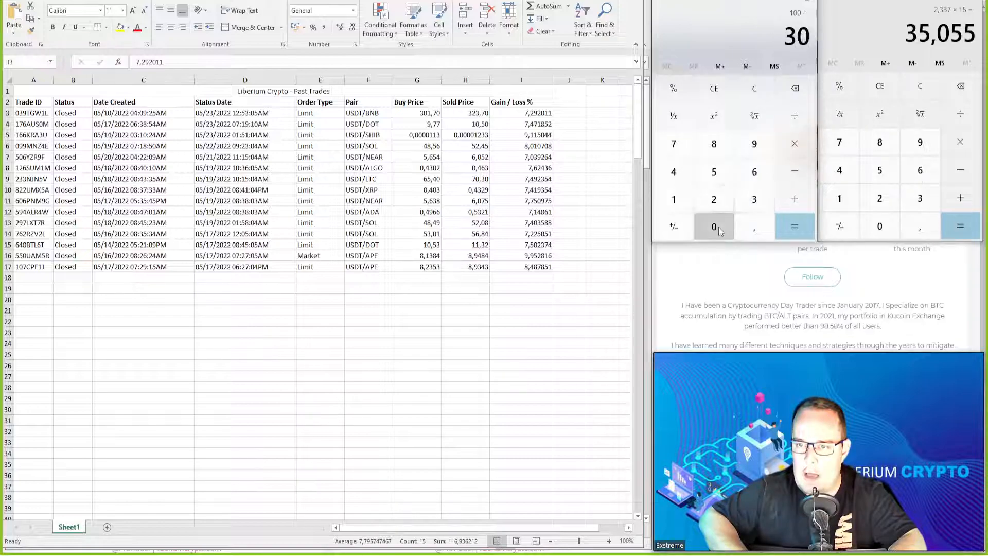
pyautogui.click(793, 227)
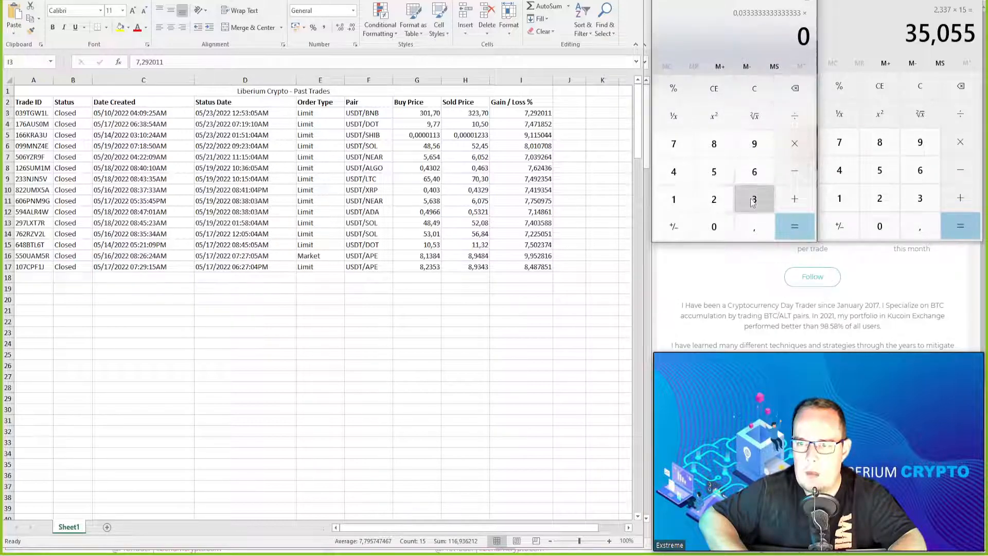
pyautogui.click(714, 226)
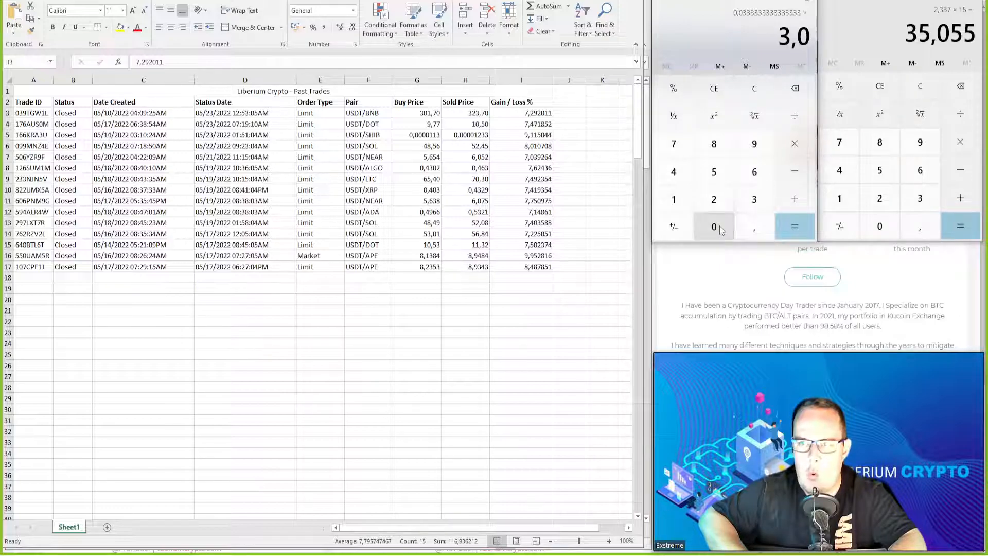
pyautogui.click(794, 89)
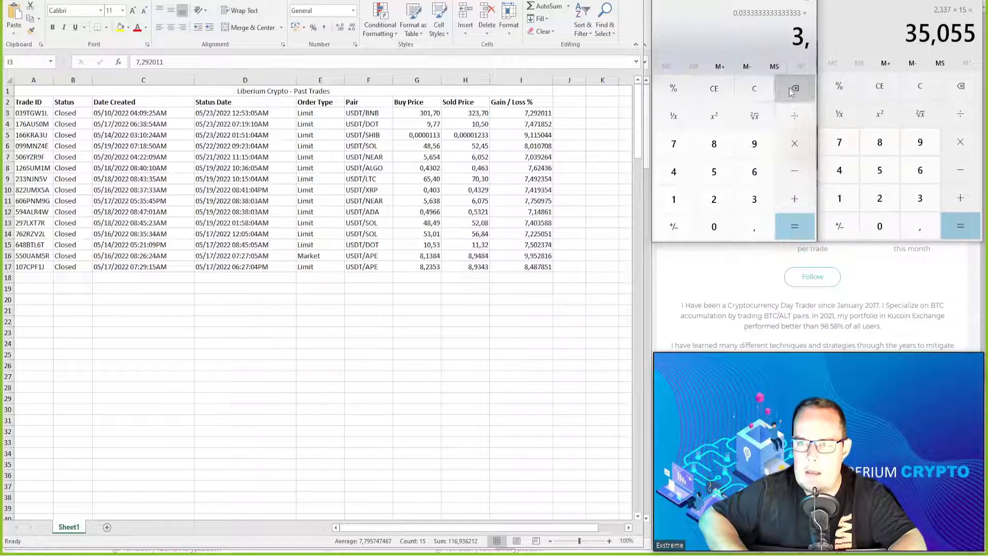
pyautogui.click(714, 172)
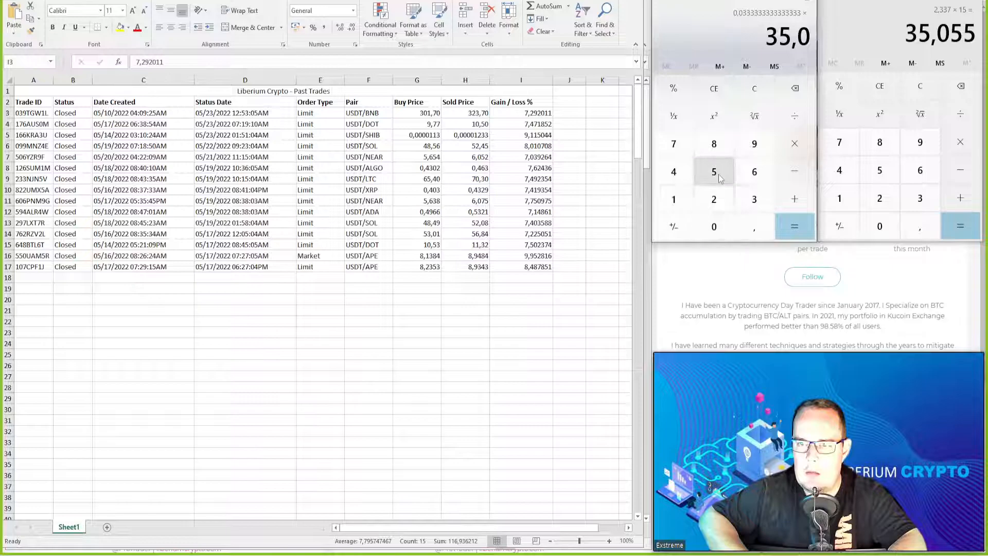
pyautogui.click(793, 225)
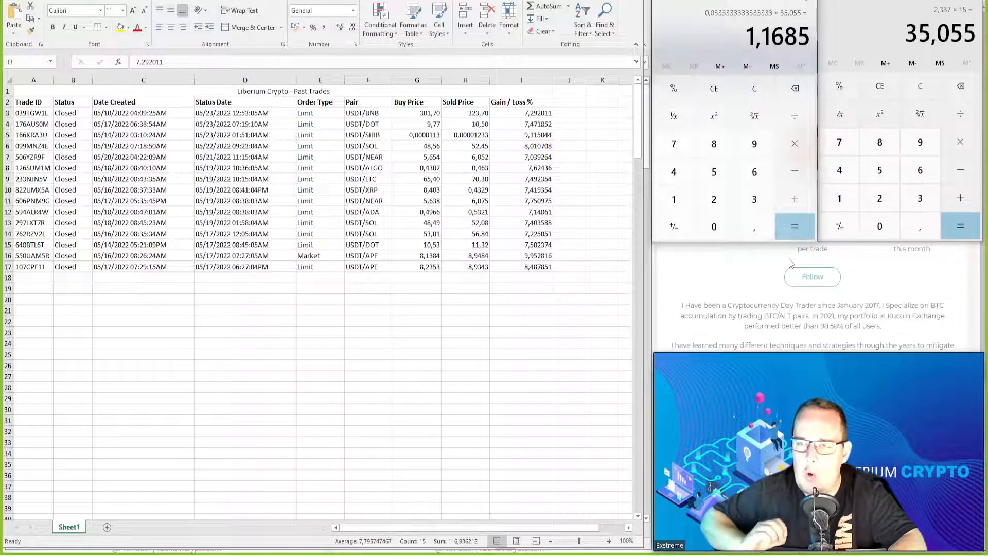